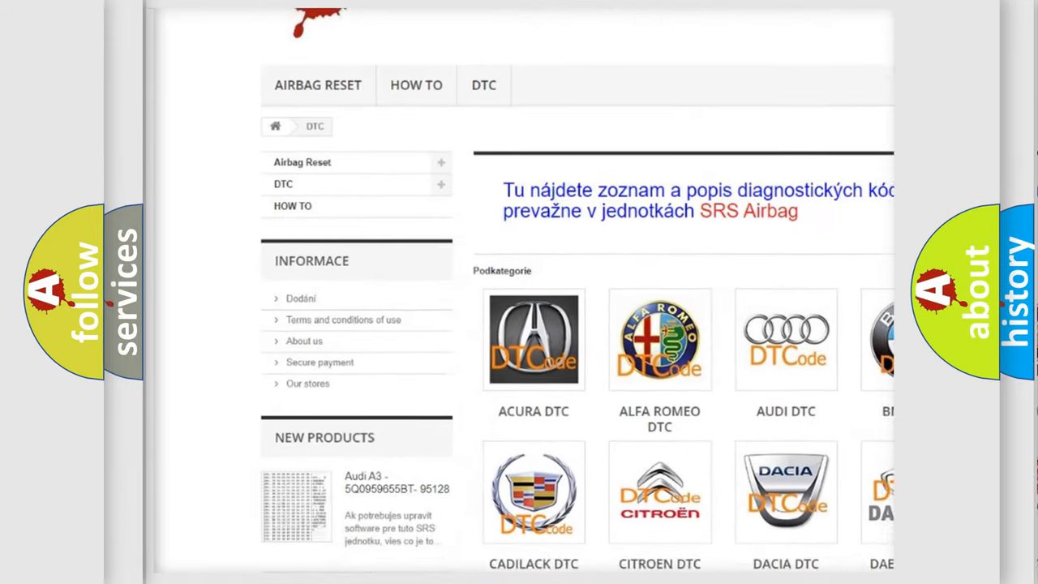
{"action": "scroll", "scroll_direction": "down", "scroll_amount": 3}
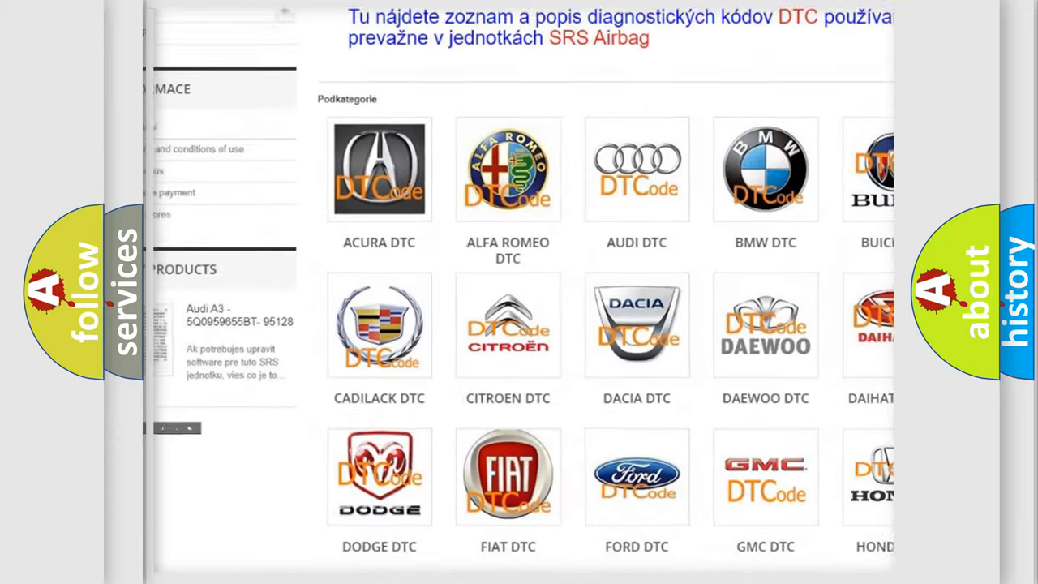